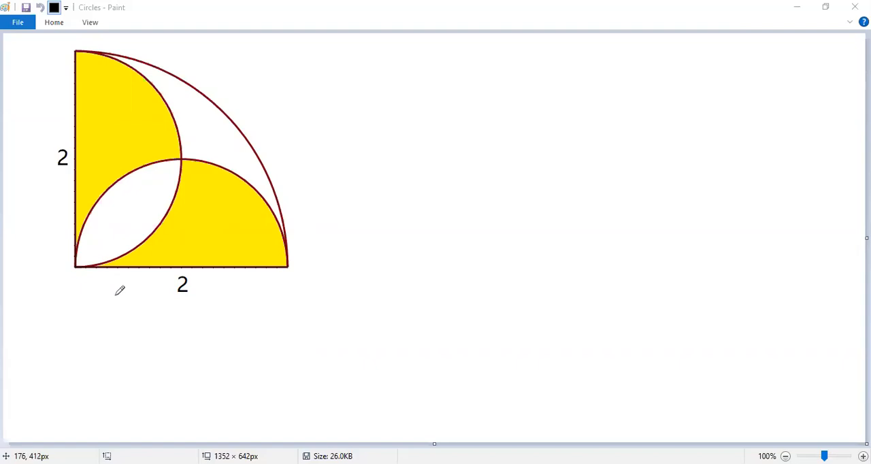
mouse_move(95, 266)
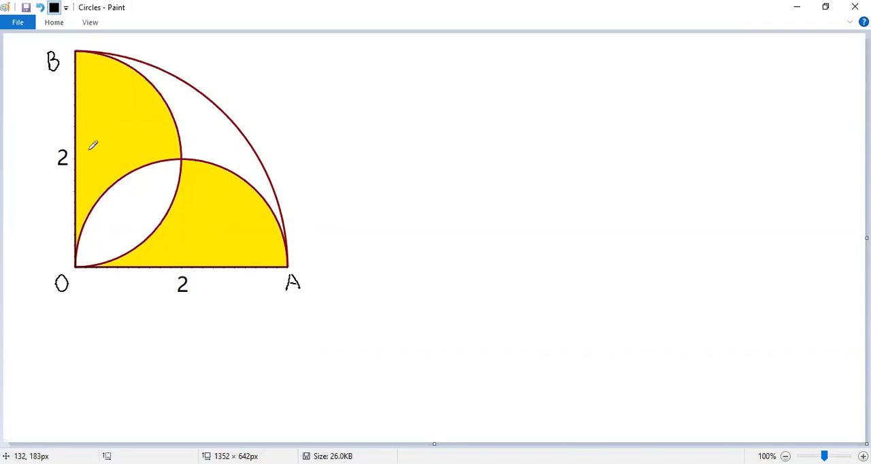
mouse_move(114, 213)
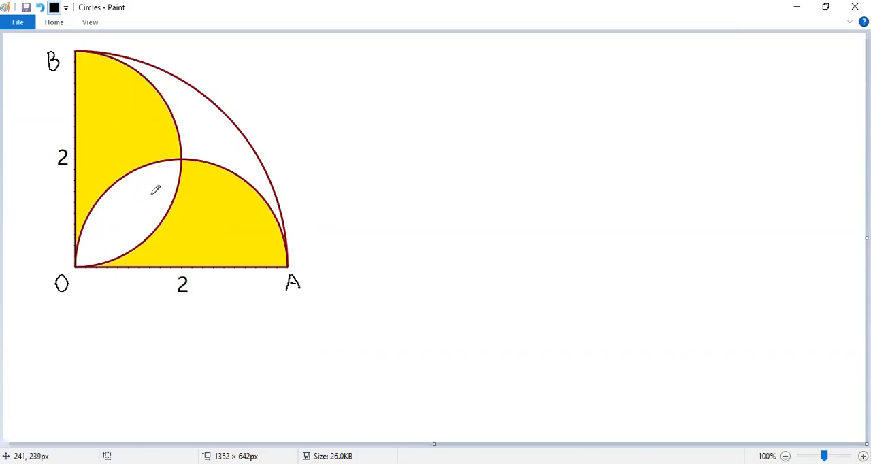
mouse_move(257, 254)
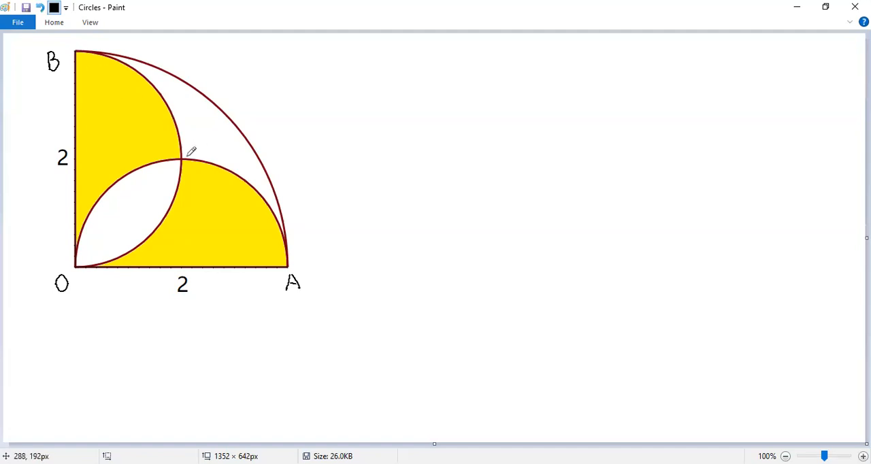
mouse_move(200, 139)
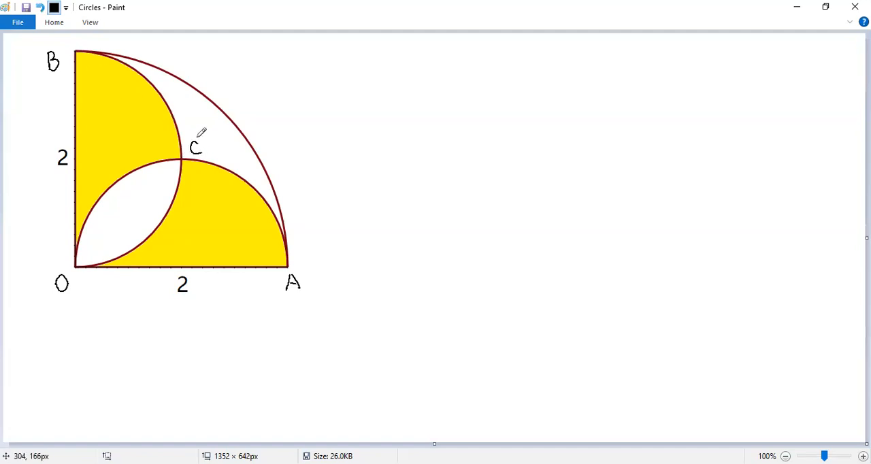
mouse_move(287, 124)
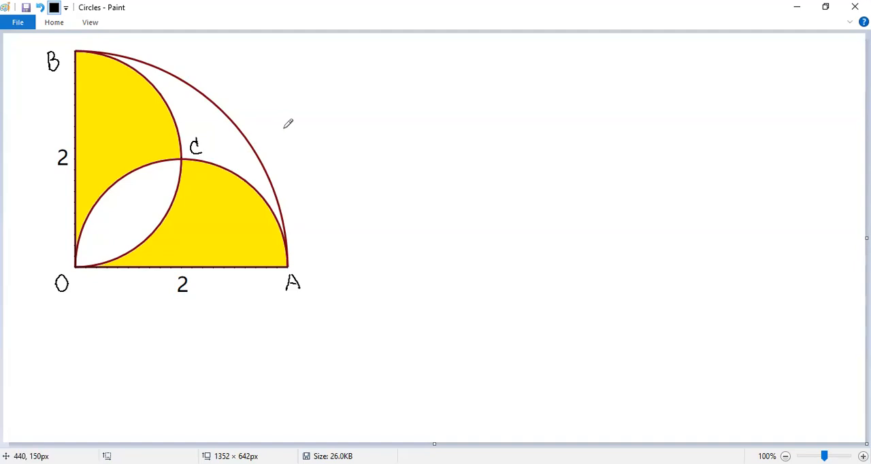
mouse_move(310, 101)
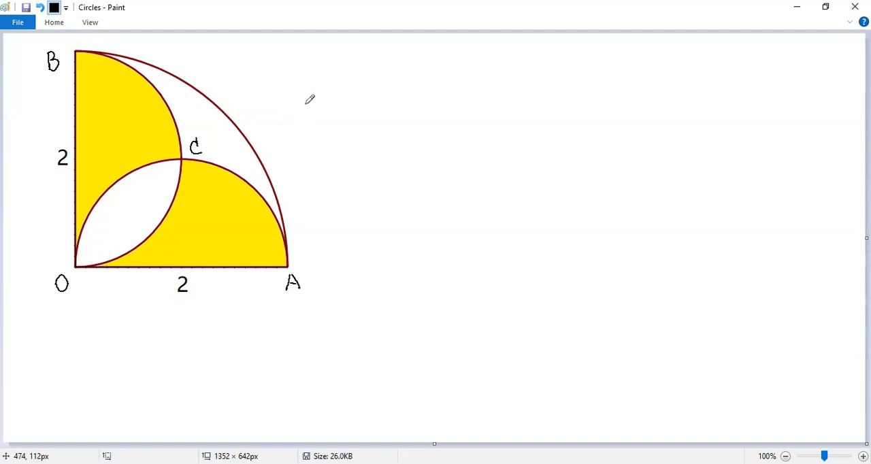
Draw thin straight helper lines O–C, C–A and B–C with the Line shape.
click(54, 22)
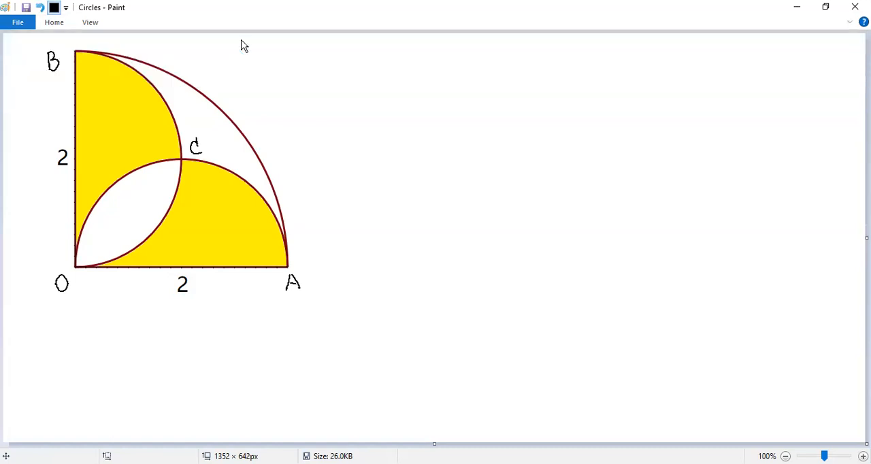
click(55, 21)
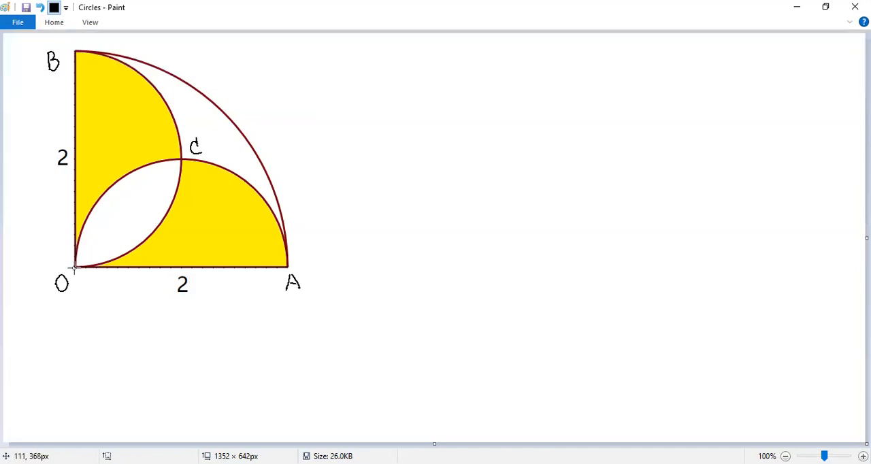
drag(77, 265, 126, 223)
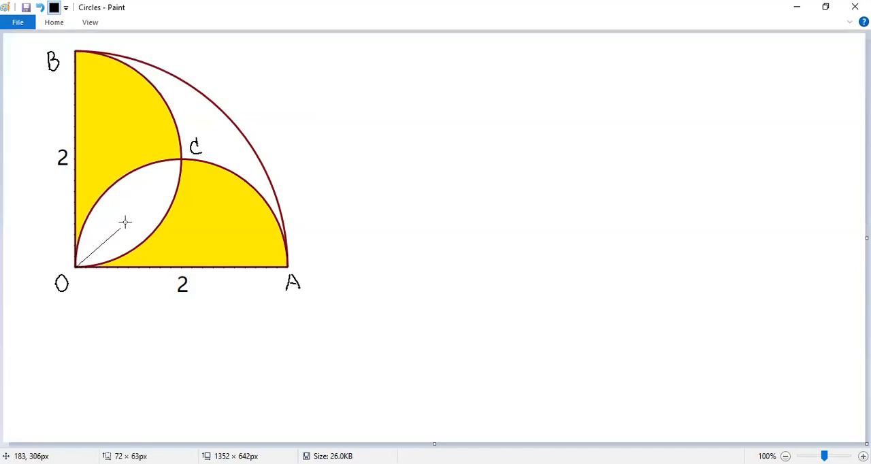
drag(76, 265, 179, 162)
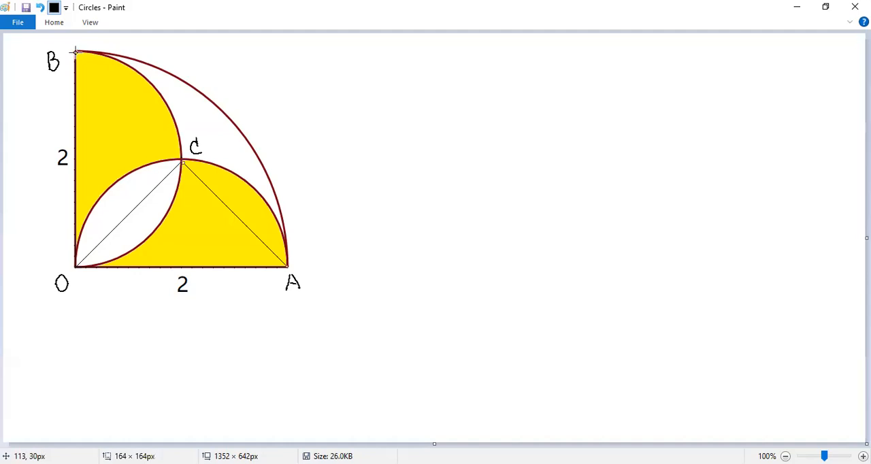
drag(75, 51, 179, 162)
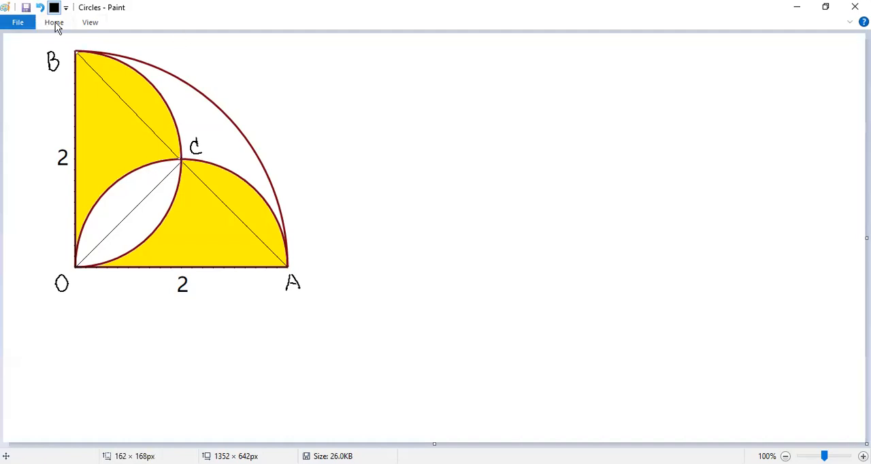
mouse_move(405, 30)
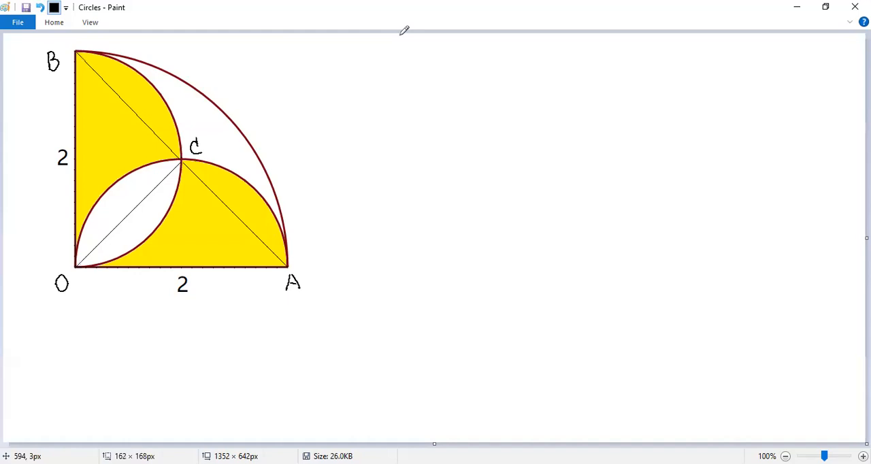
mouse_move(461, 27)
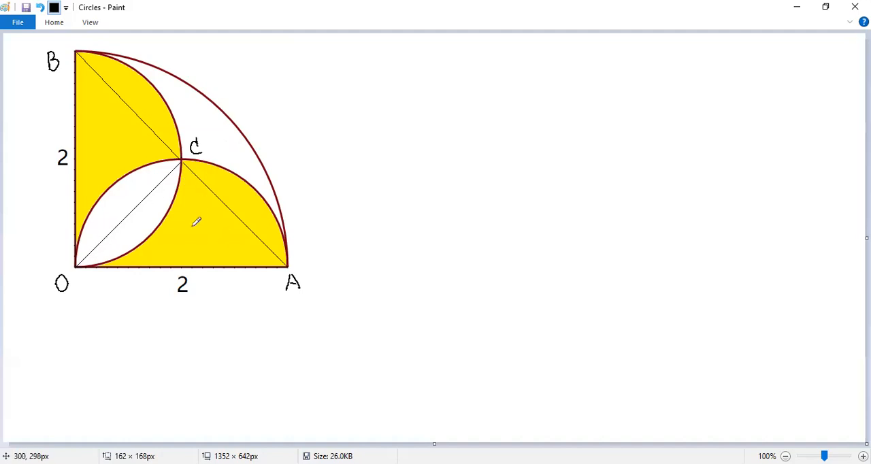
mouse_move(288, 264)
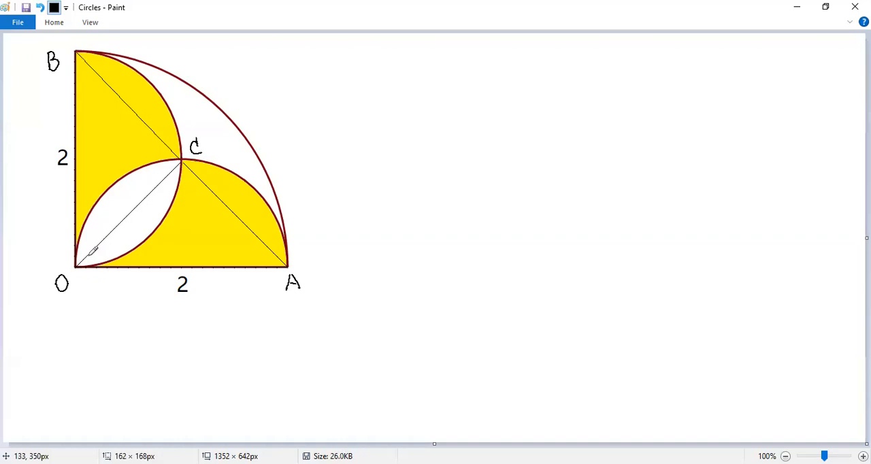
mouse_move(95, 258)
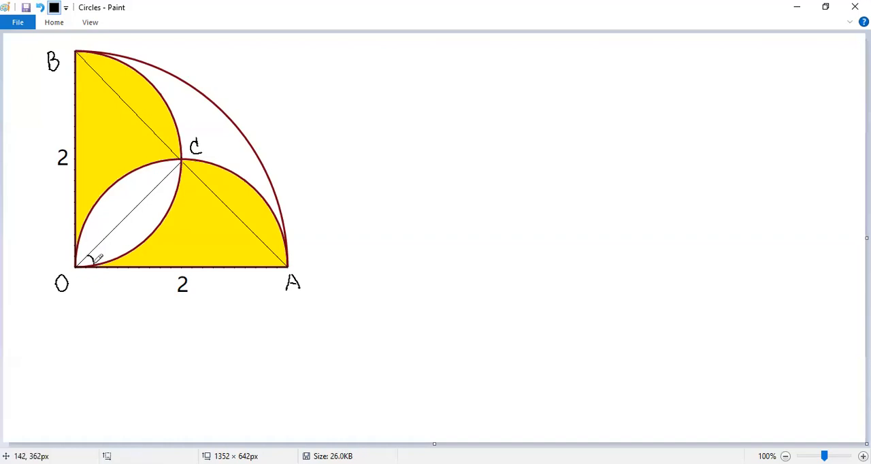
Mark the 45° angle at O with a small arc and label.
drag(92, 262, 115, 248)
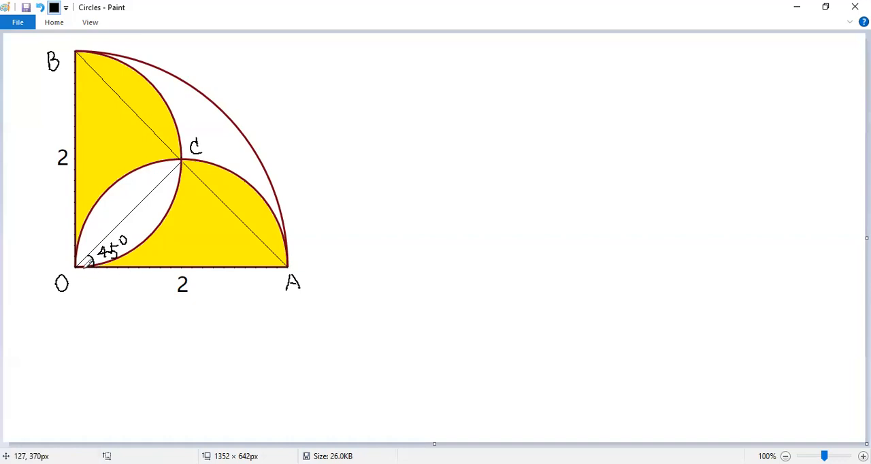
mouse_move(234, 257)
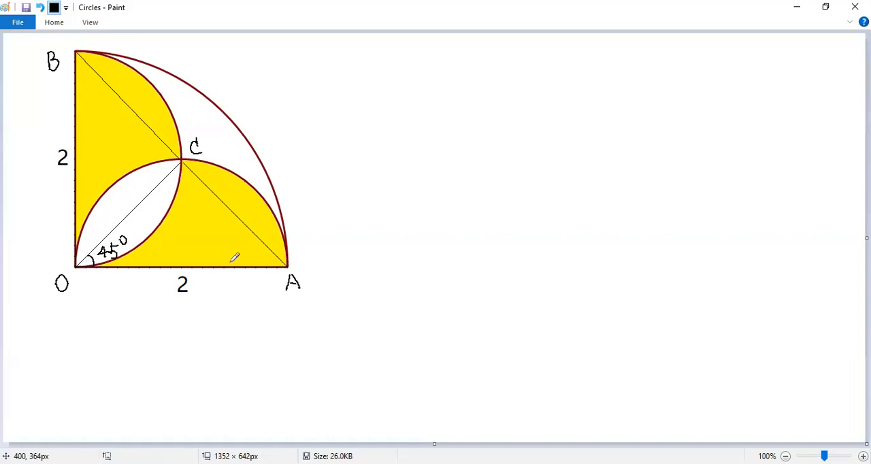
mouse_move(287, 267)
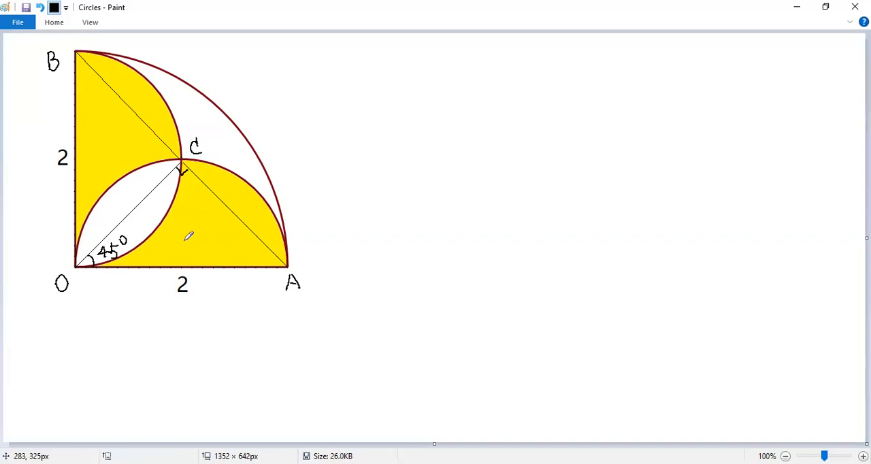
mouse_move(188, 237)
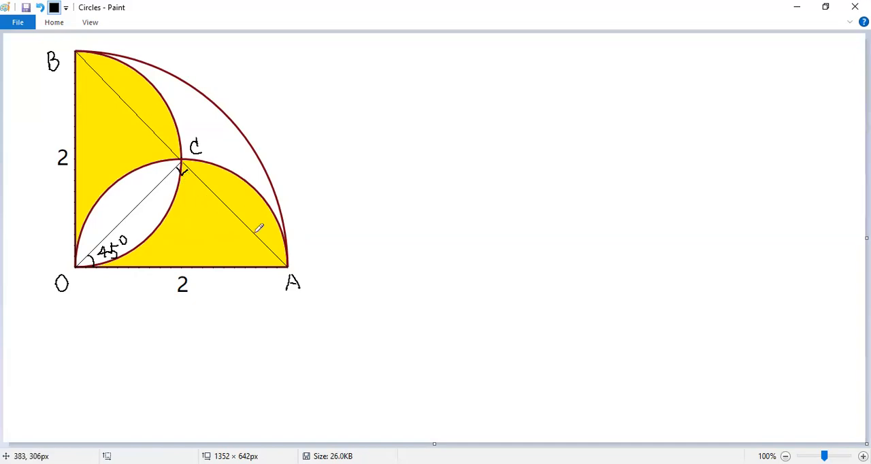
mouse_move(272, 257)
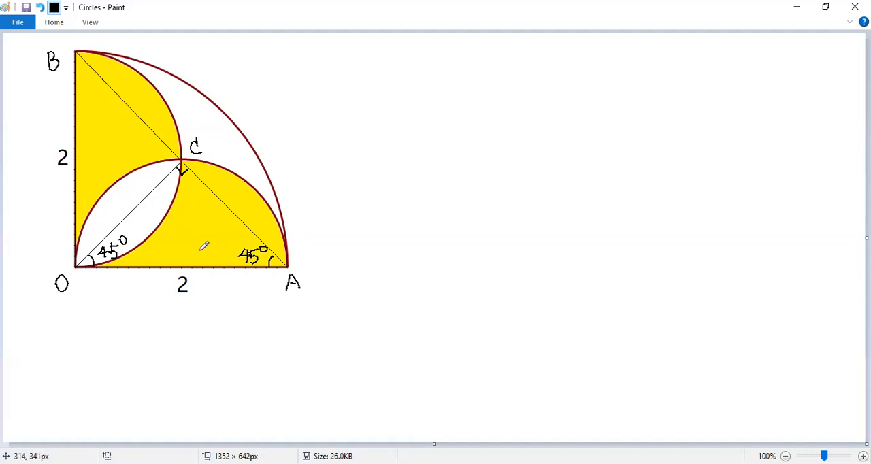
mouse_move(158, 216)
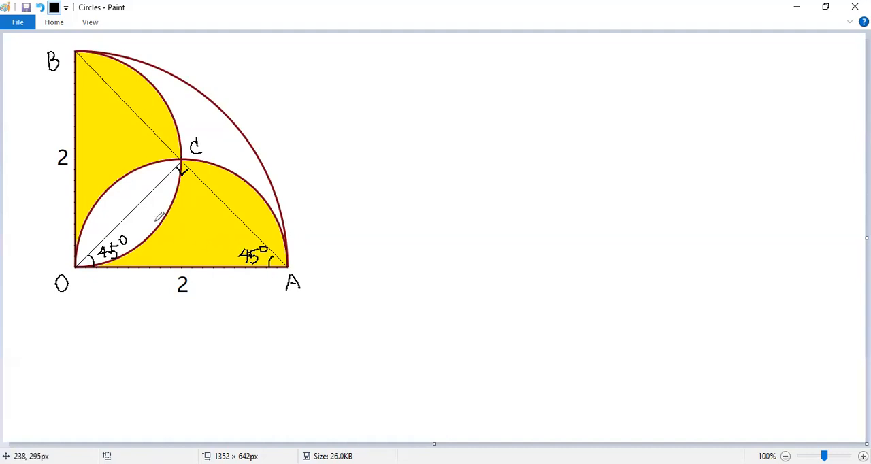
mouse_move(136, 209)
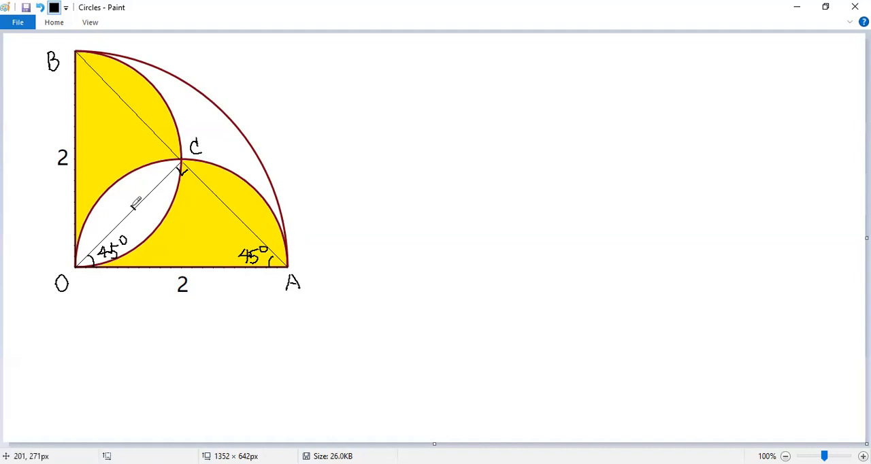
mouse_move(237, 207)
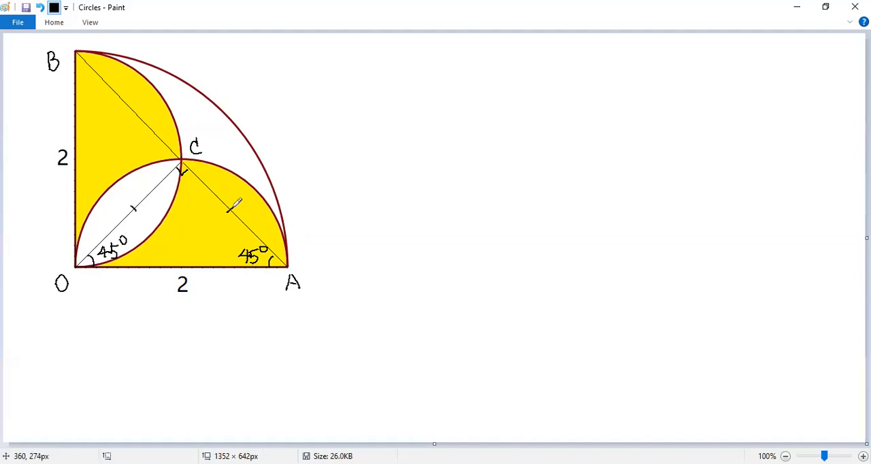
mouse_move(98, 211)
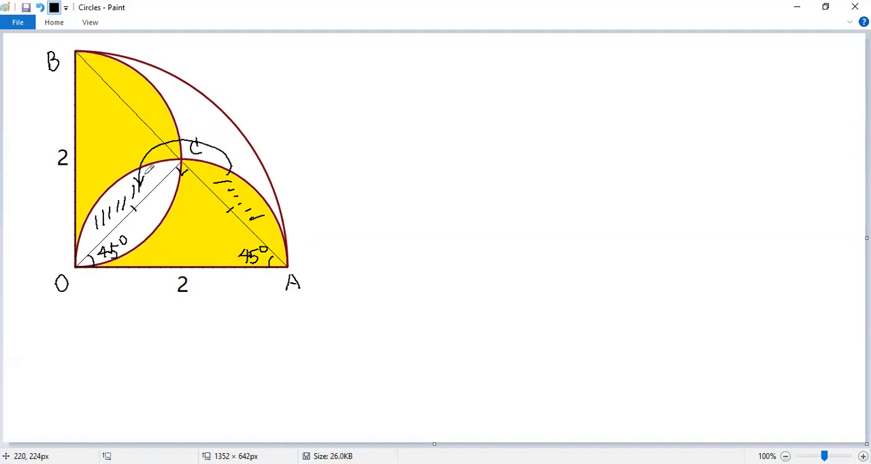
mouse_move(149, 84)
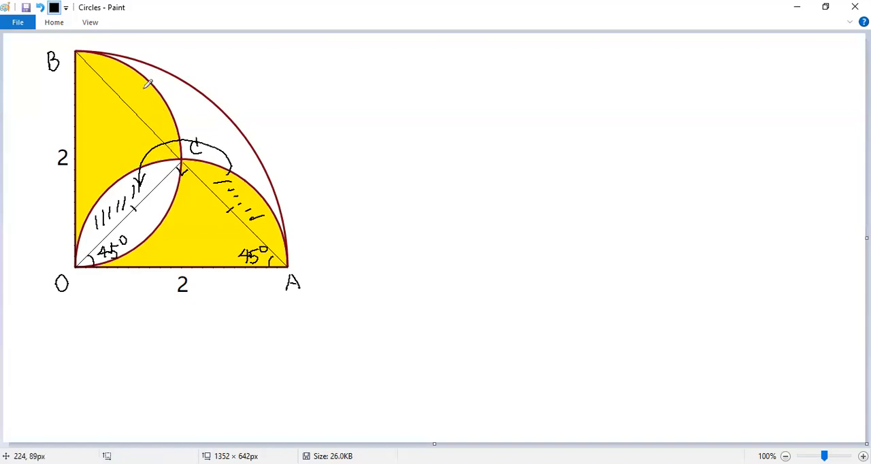
mouse_move(139, 88)
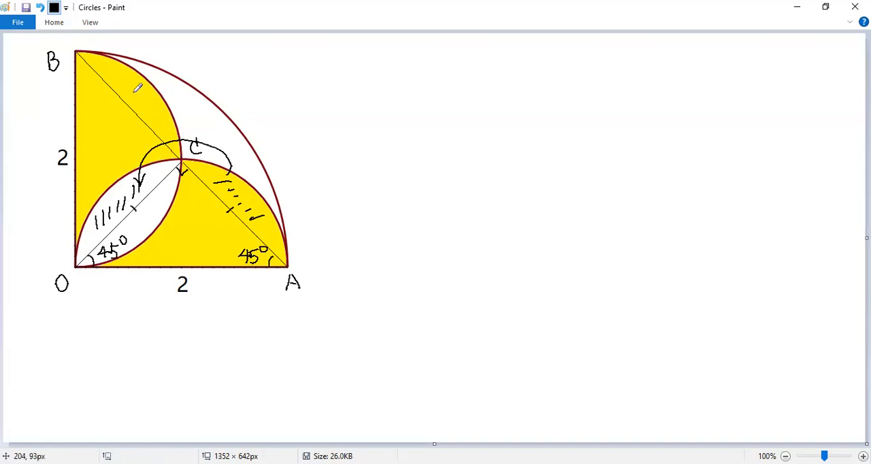
Sketch a check mark on segment BC to indicate equal lengths.
drag(135, 96, 151, 100)
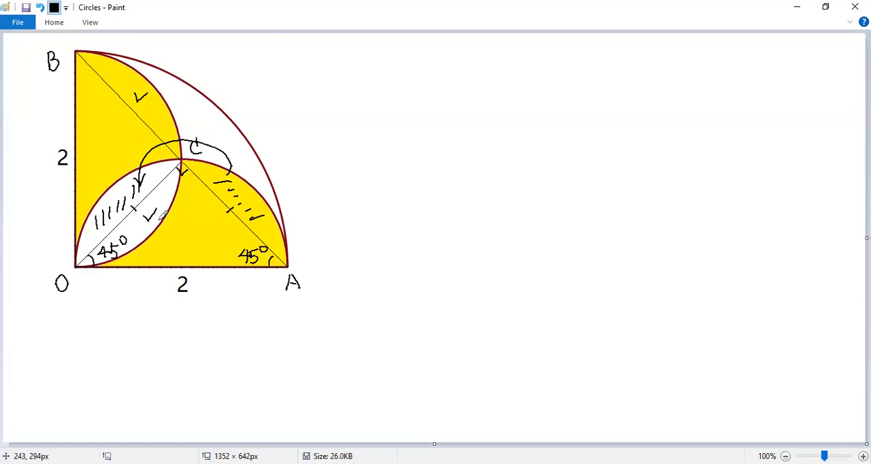
mouse_move(161, 106)
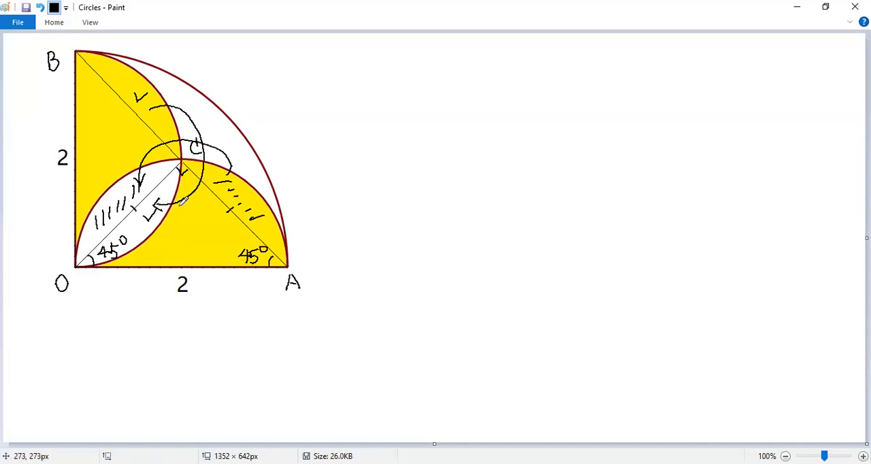
mouse_move(207, 221)
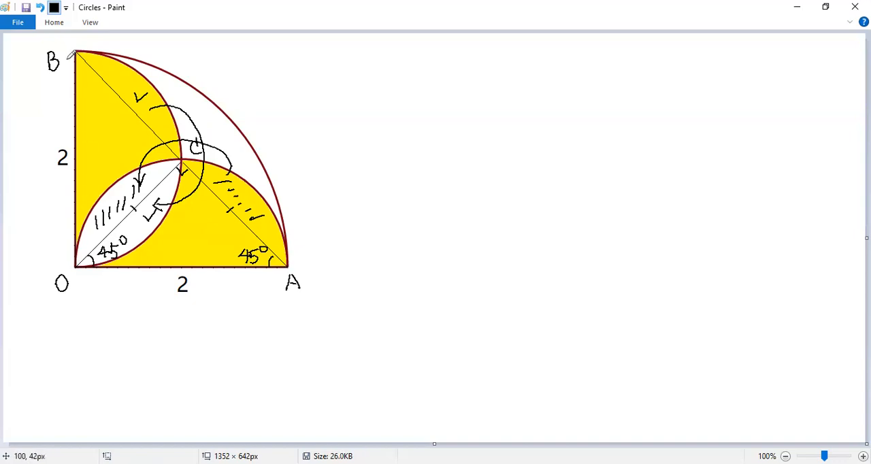
mouse_move(367, 62)
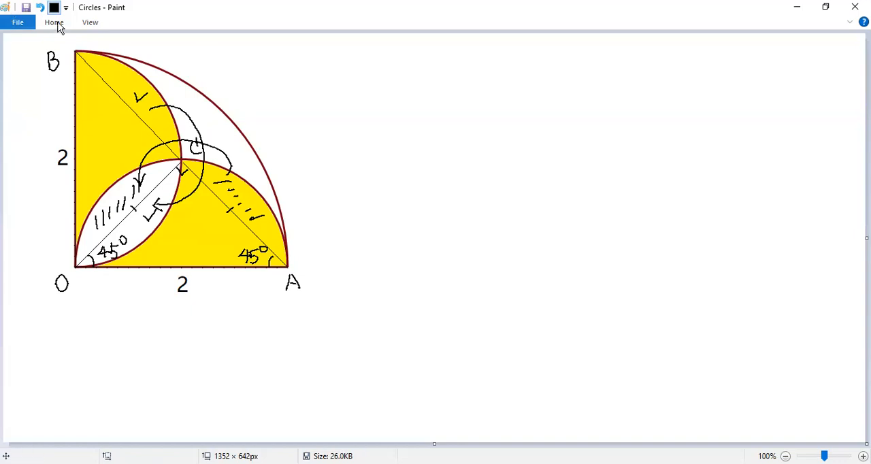
Load the Circles02 picture from File > Recent pictures.
click(55, 22)
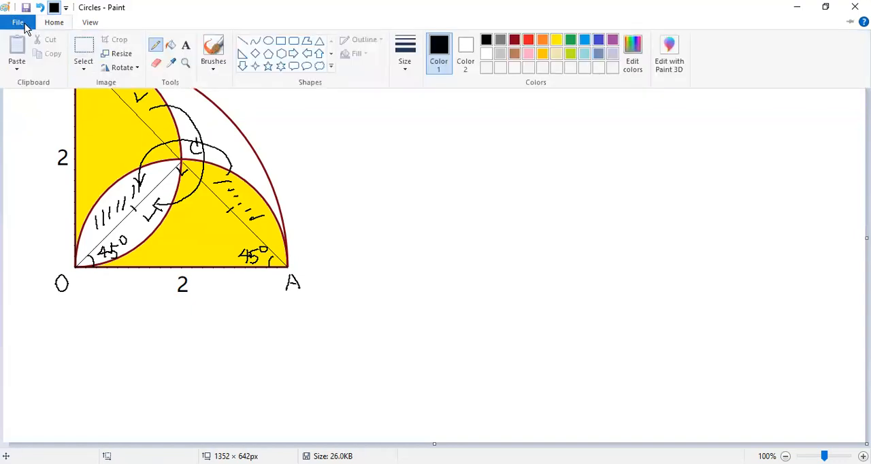
click(17, 22)
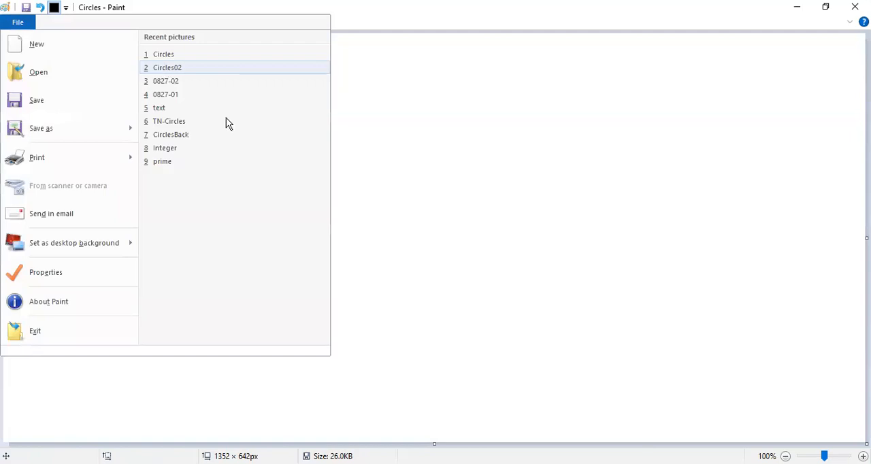
click(168, 68)
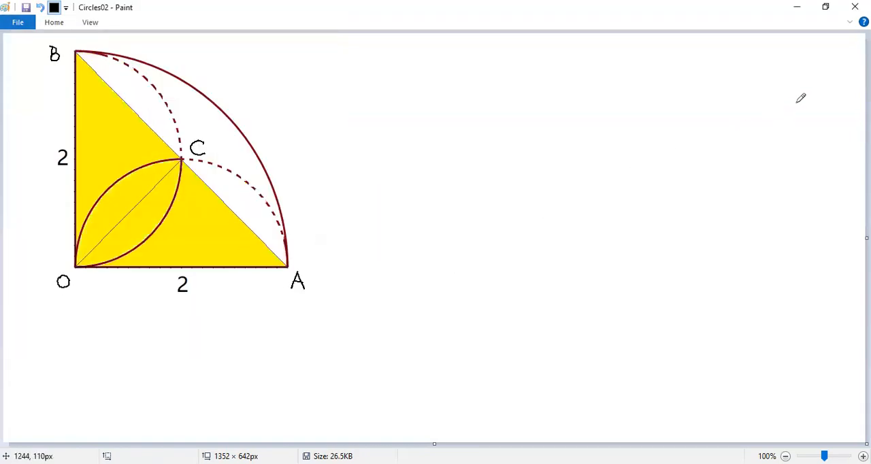
mouse_move(221, 102)
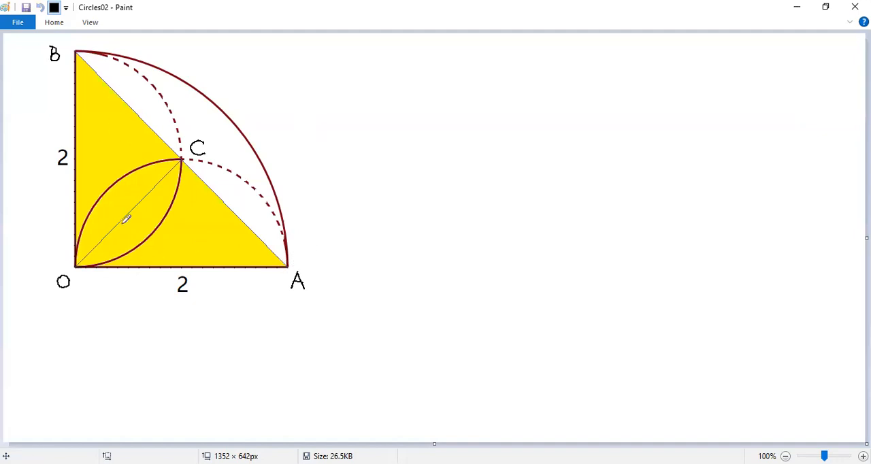
Handwrite 'Area = ½·OA·OB = ½(2)(2) = 2' beneath the figure.
drag(60, 340, 102, 368)
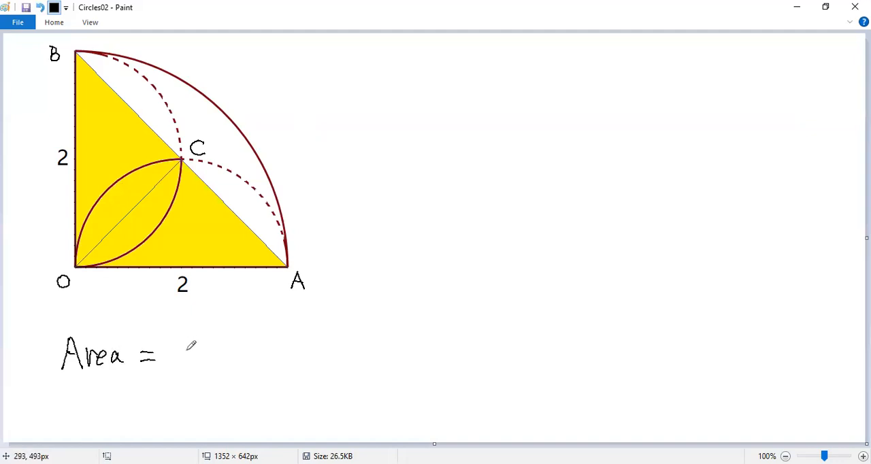
drag(180, 341, 183, 367)
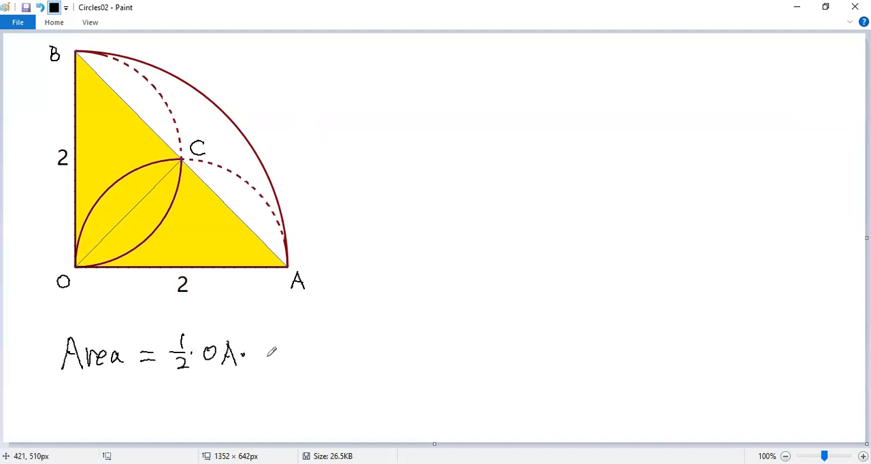
text(OB = 1/2 (2)(2)
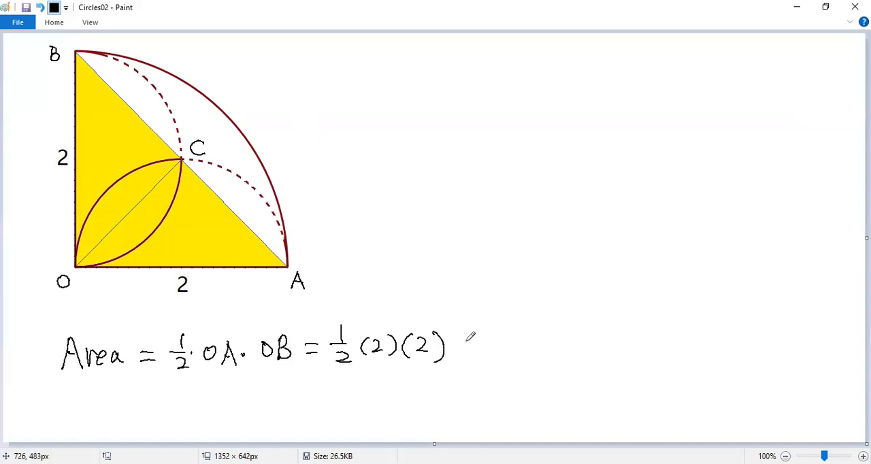
drag(470, 347, 517, 348)
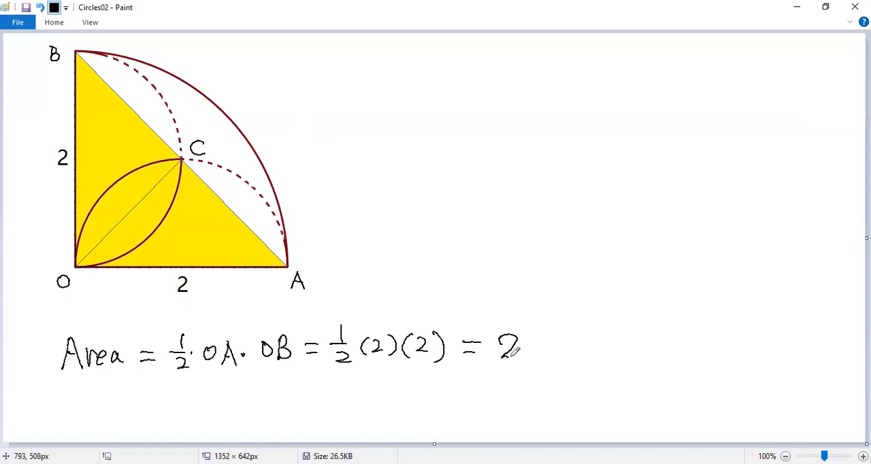